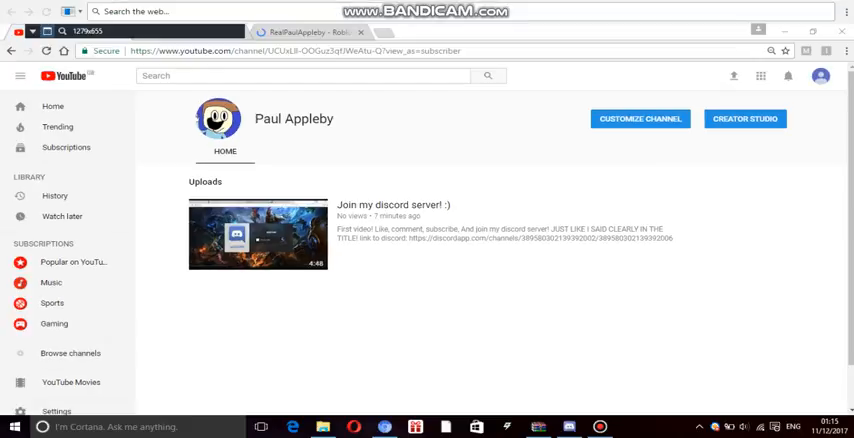
# - Switch from the YouTube channel tab back to the Roblox My Settings tab
pyautogui.click(164, 30)
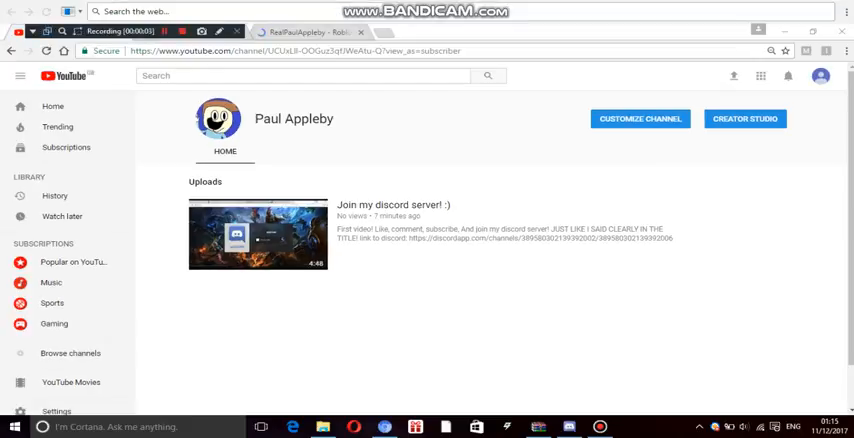
pyautogui.click(304, 32)
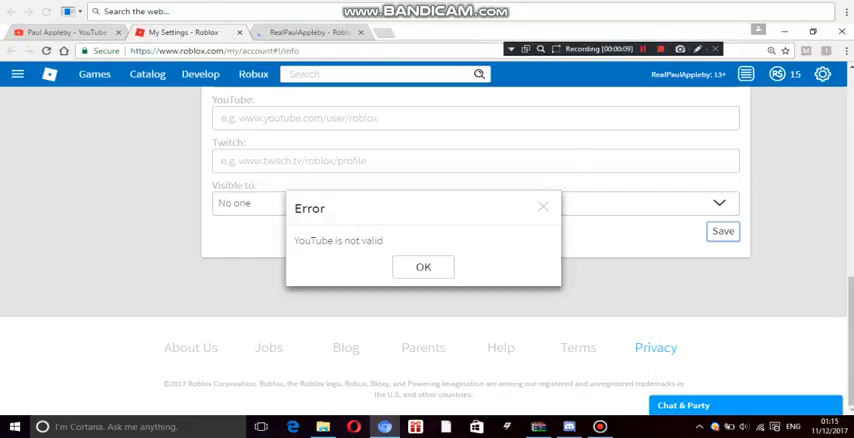
# - Dismiss the error and enter the full channel URL with '?view_as=subscriber' in the YouTube field
pyautogui.click(424, 266)
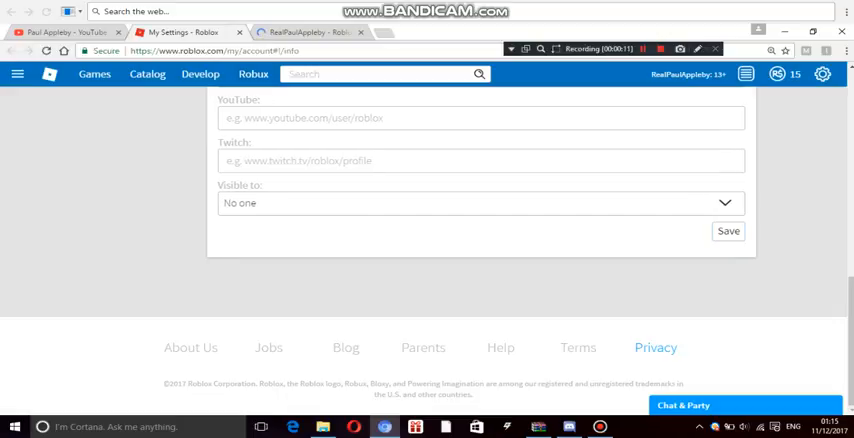
pyautogui.click(480, 116)
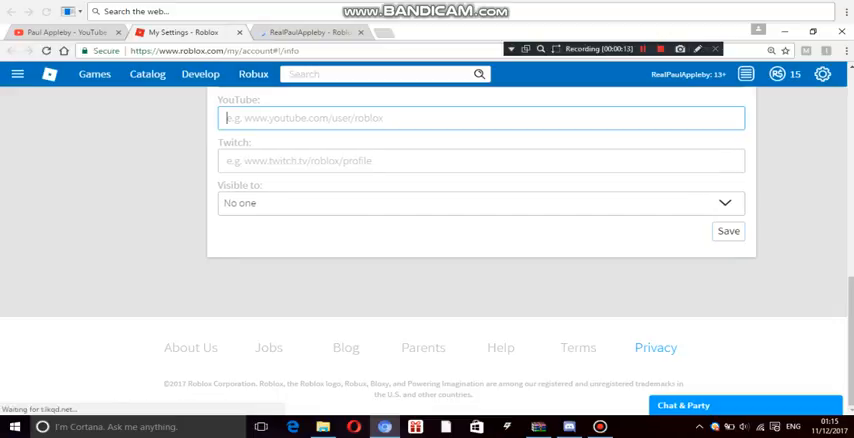
pyautogui.write('https://www.youtube.com/channel/UCUxLlI-OOGuz3qfJWeAtu-Q?view_as=subscriber')
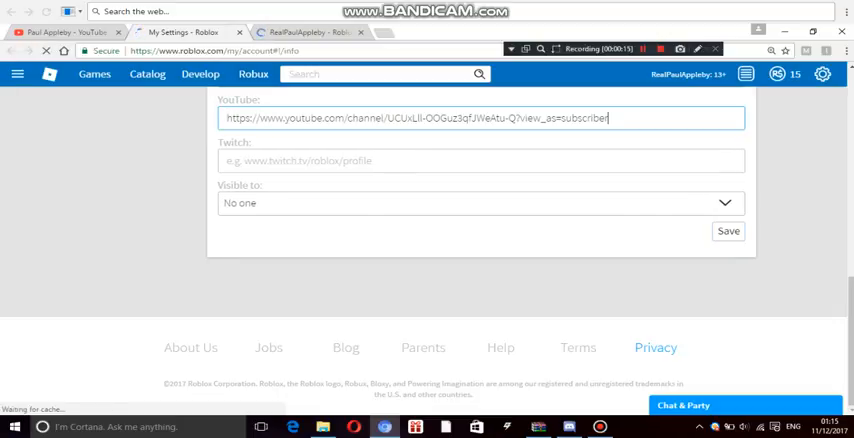
pyautogui.click(480, 204)
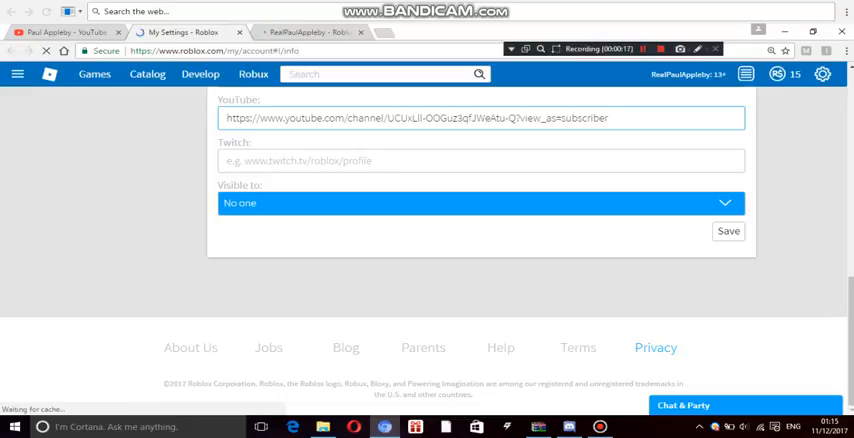
# - Set social links visible to Everyone and save; the link is rejected again, so return to YouTube
pyautogui.click(728, 232)
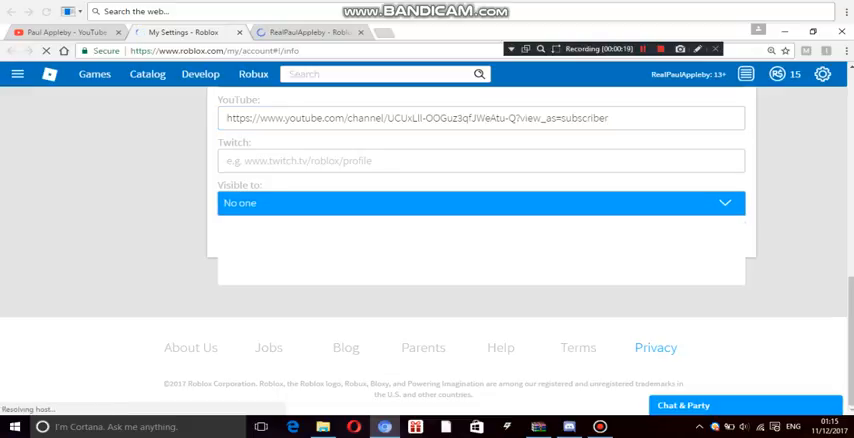
pyautogui.click(480, 204)
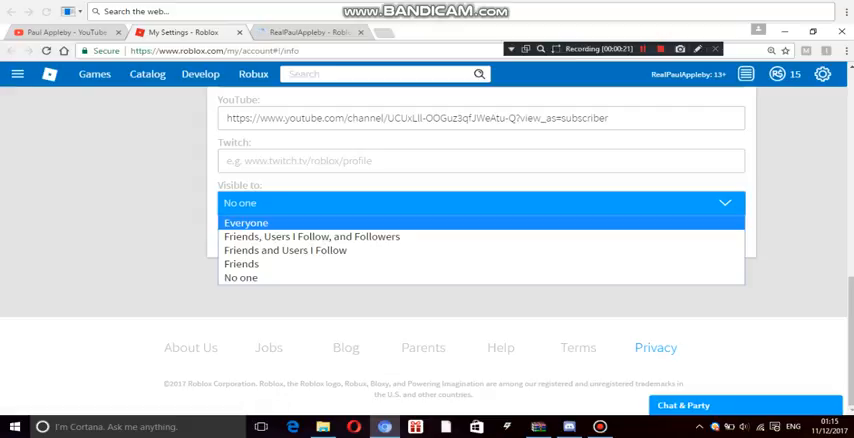
pyautogui.click(246, 222)
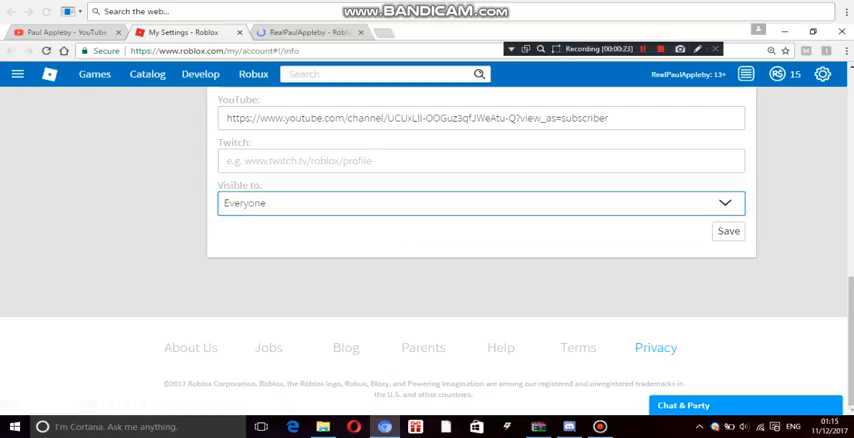
pyautogui.click(728, 232)
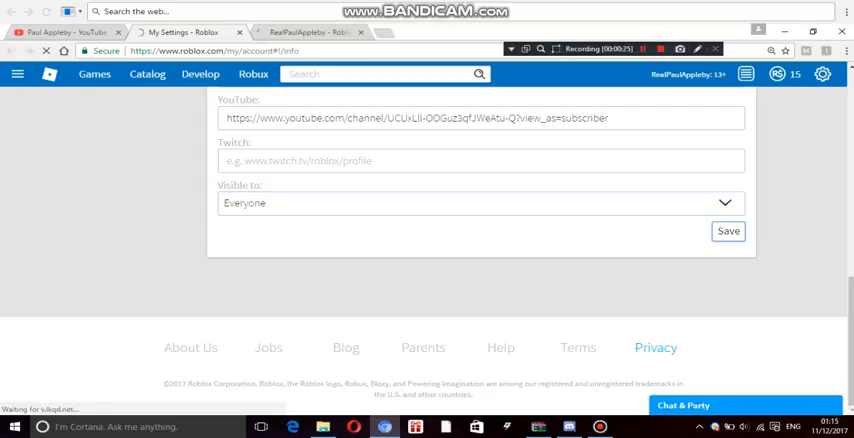
pyautogui.click(728, 232)
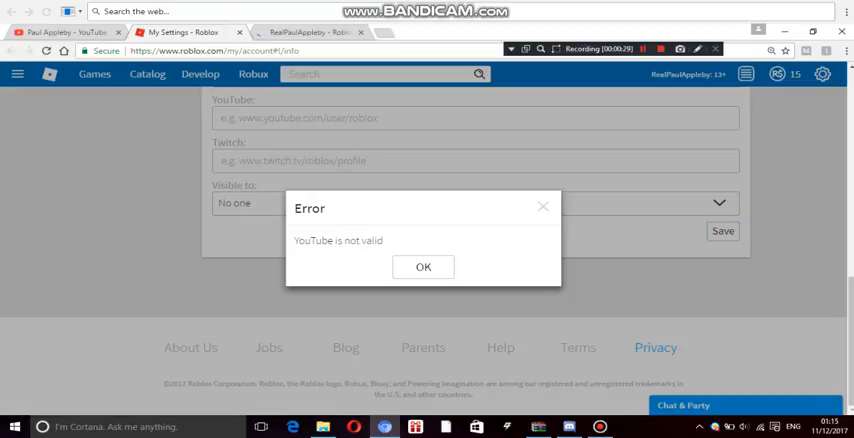
pyautogui.click(76, 32)
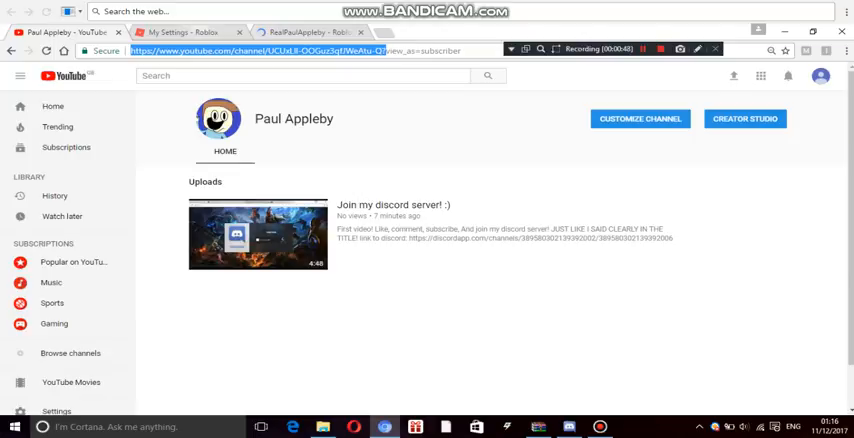
# - Back in Roblox settings, enter the trimmed channel URL ending in '?' in the YouTube field
pyautogui.click(188, 32)
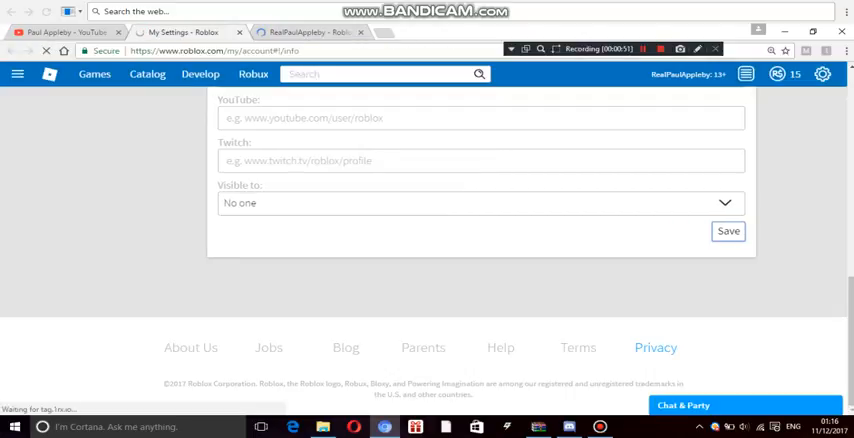
pyautogui.click(480, 116)
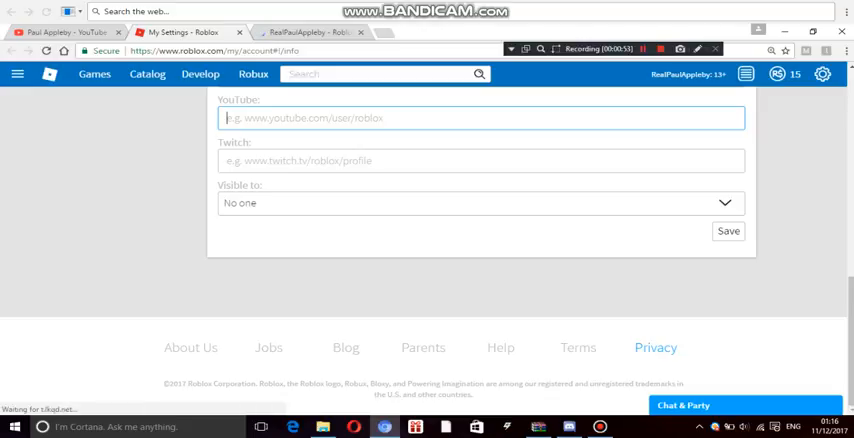
pyautogui.write('https://www.youtube.com/channel/UCUxLII-OOGuz3qfJWeAtu-Q?')
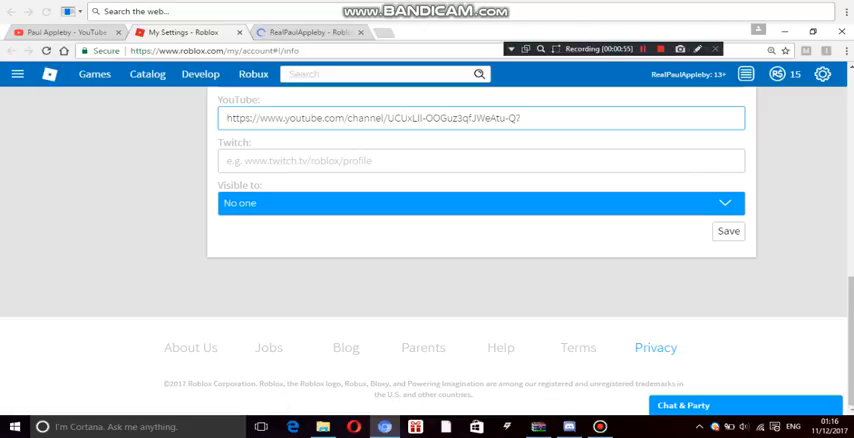
pyautogui.click(728, 232)
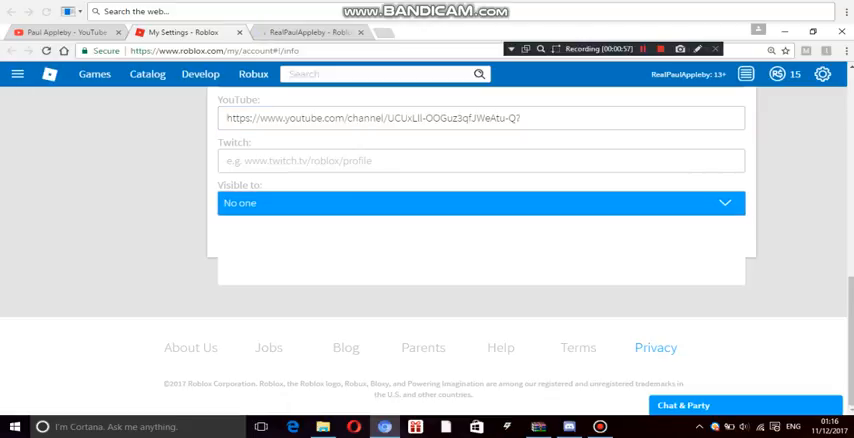
# - Set the social links 'Visible to' option to Everyone without saving yet
pyautogui.click(480, 204)
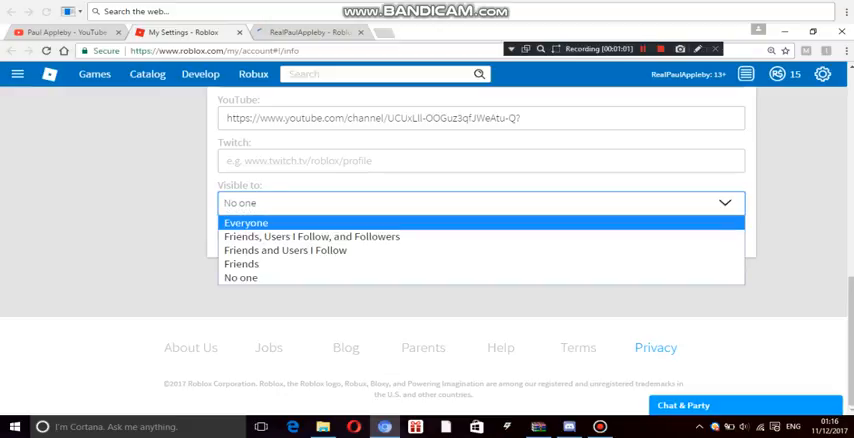
pyautogui.click(244, 222)
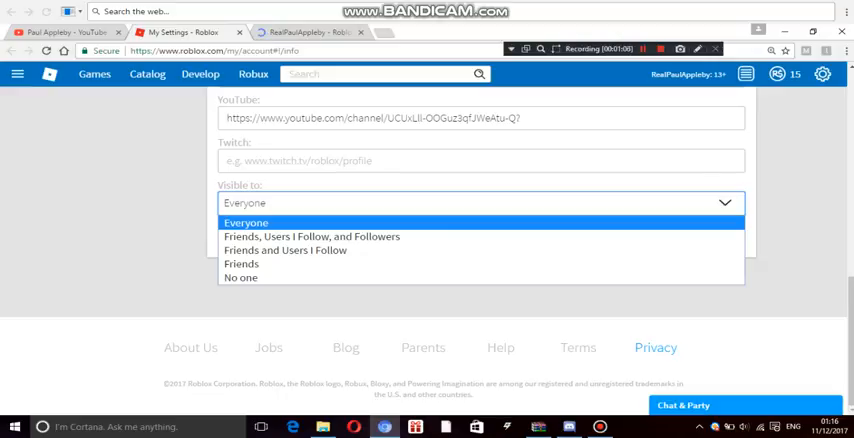
pyautogui.click(246, 222)
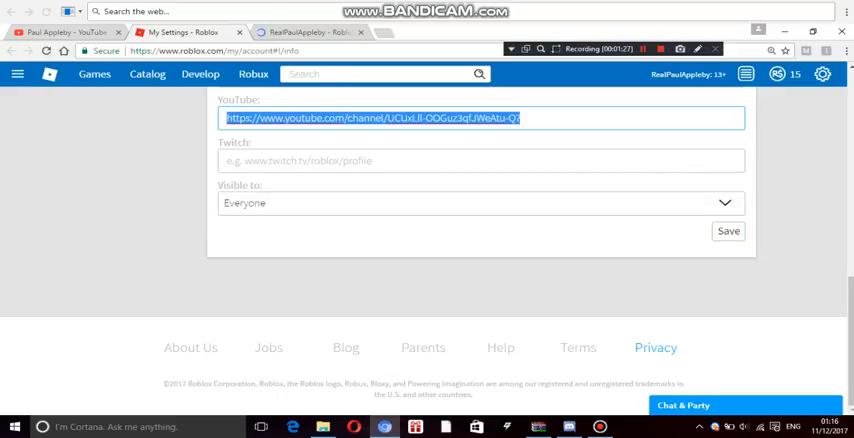
pyautogui.click(520, 118)
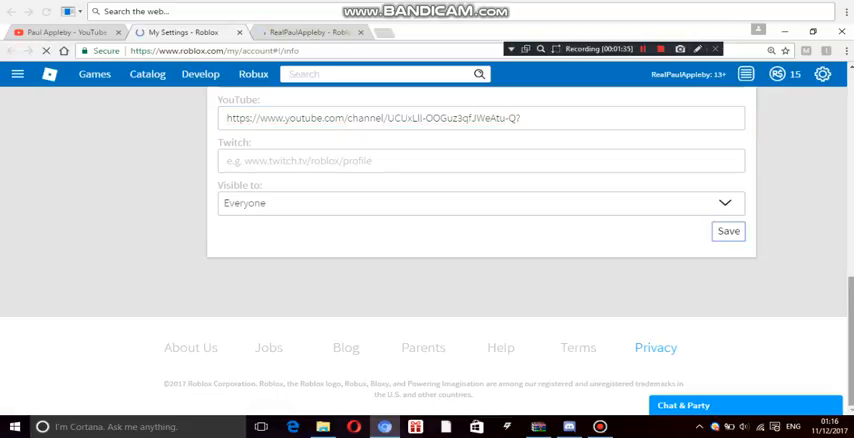
# - Review the Facebook, Twitter and Google+ fields, then return to the YouTube channel page
pyautogui.scroll(3)
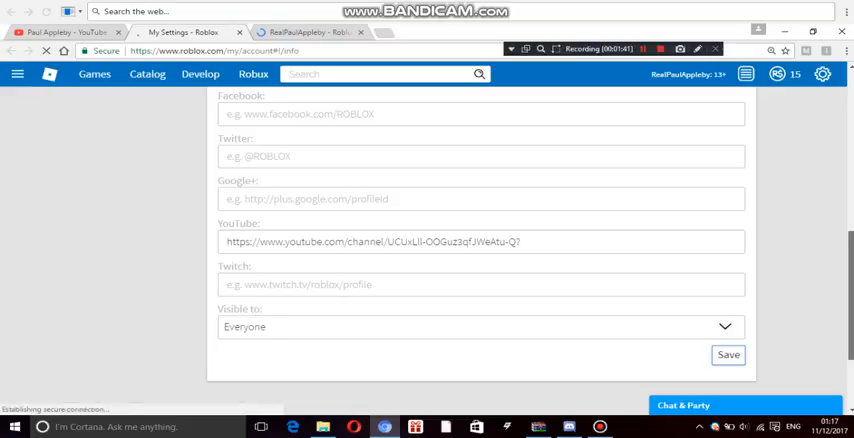
pyautogui.click(728, 354)
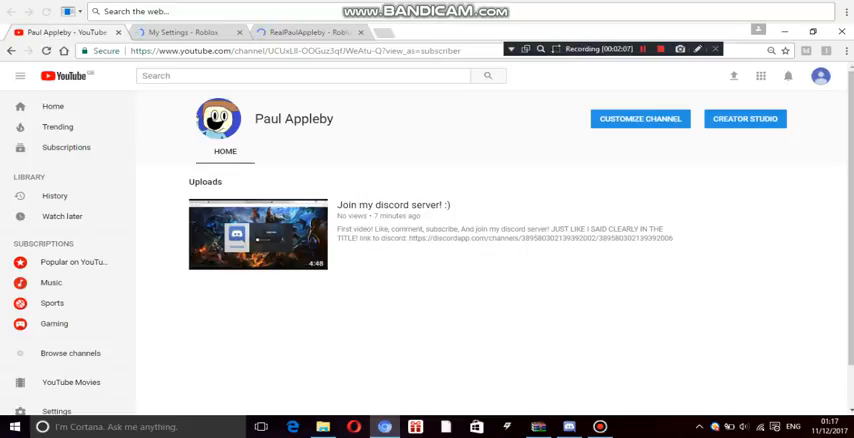
# - Open the channel description editor on the YouTube channel page
pyautogui.click(820, 76)
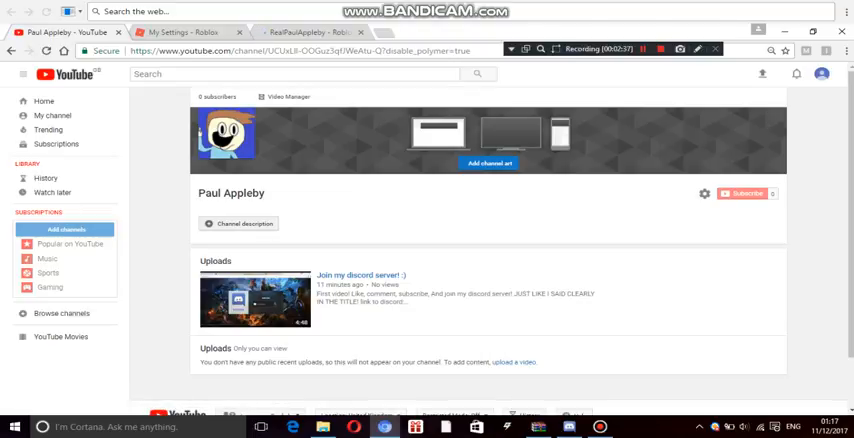
pyautogui.click(238, 224)
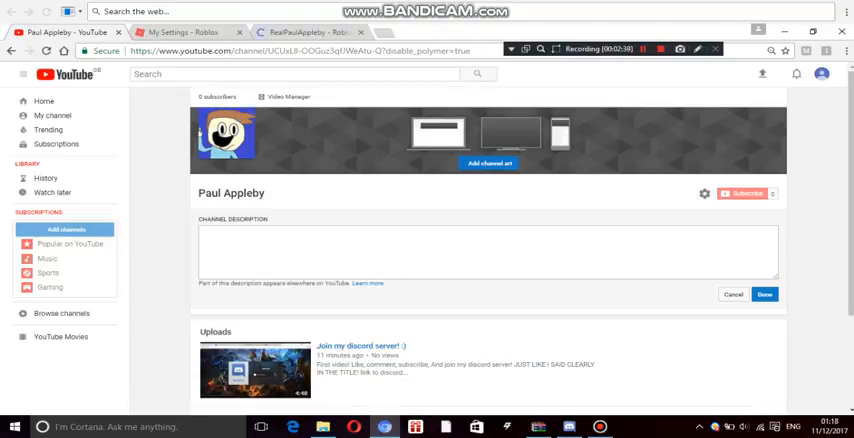
# - Write the channel description 'On this channel make videos. lol XDD'
pyautogui.click(488, 250)
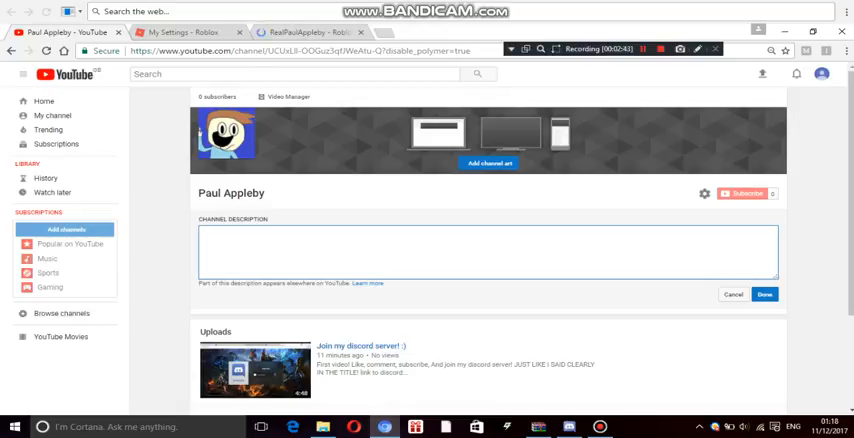
pyautogui.write('oN TH')
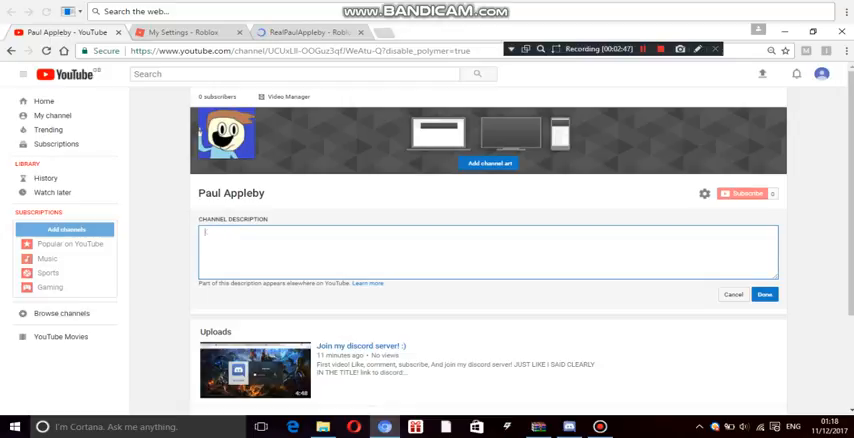
pyautogui.write('On this')
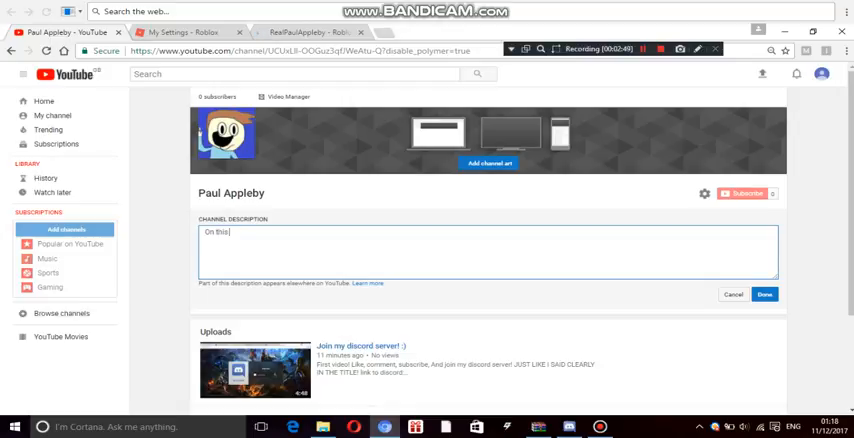
pyautogui.write('channel I')
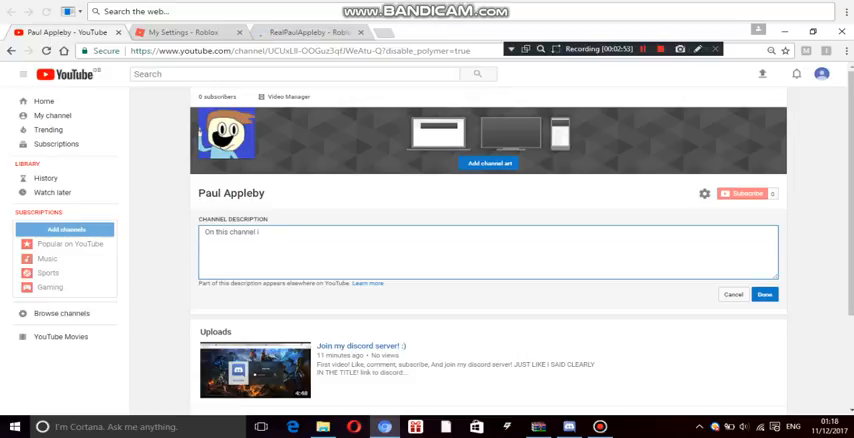
pyautogui.write('make v')
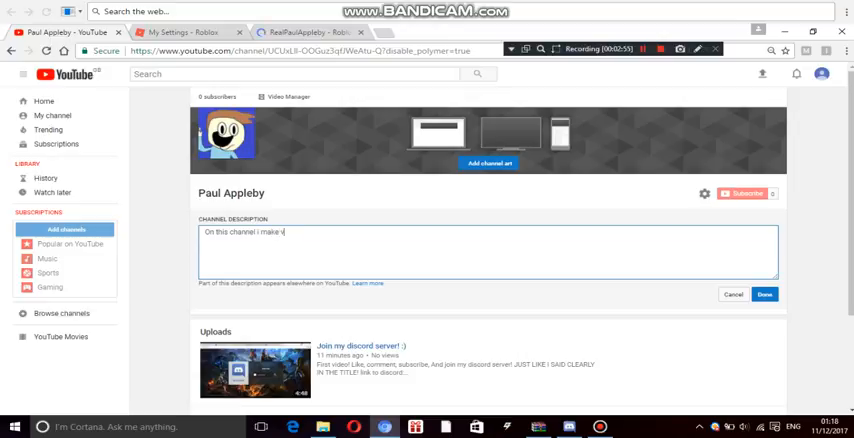
pyautogui.write('videos')
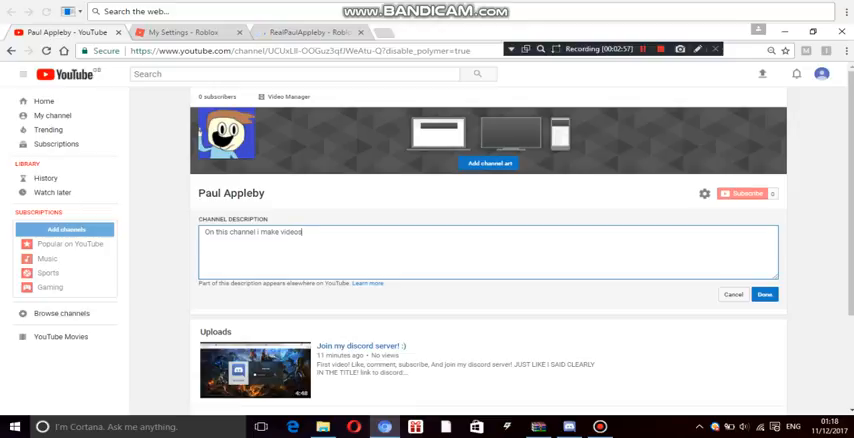
pyautogui.write('.')
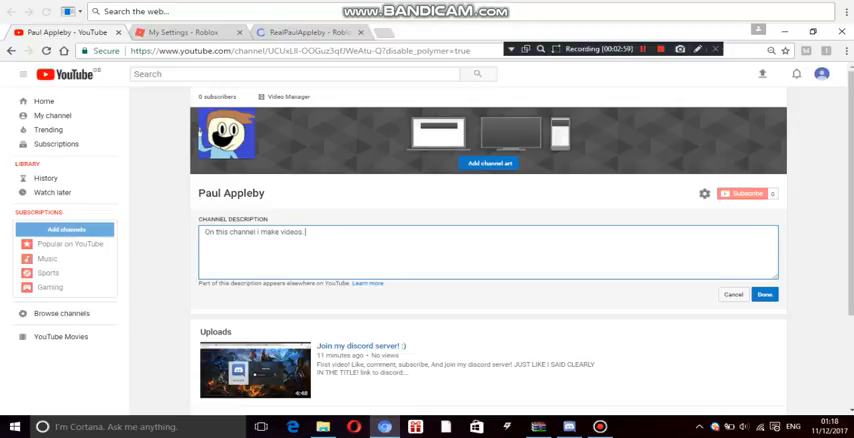
pyautogui.write('lol')
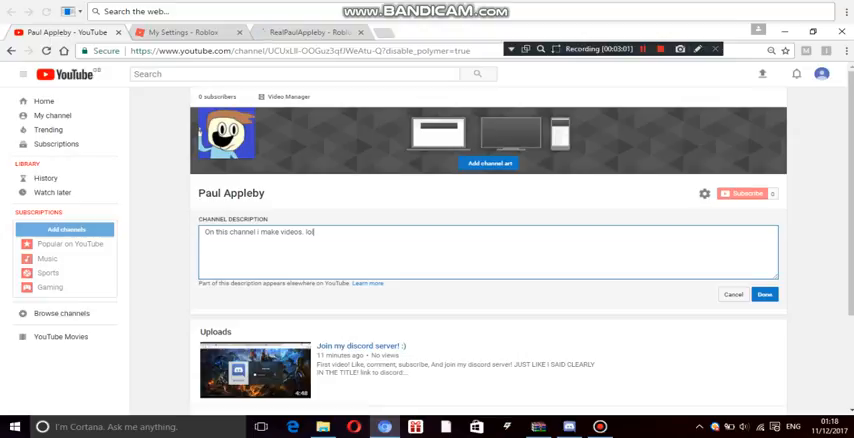
pyautogui.write('XDDDDD')
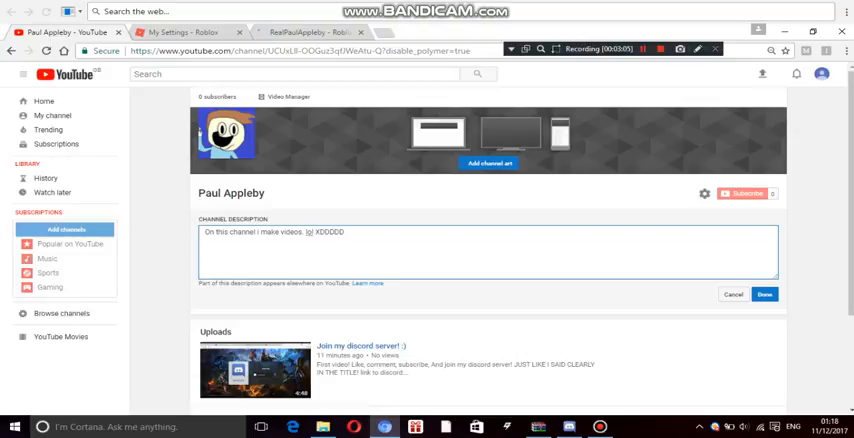
# - Dismiss the Roblox error and enter the plain channel URL without query parameters
pyautogui.click(764, 294)
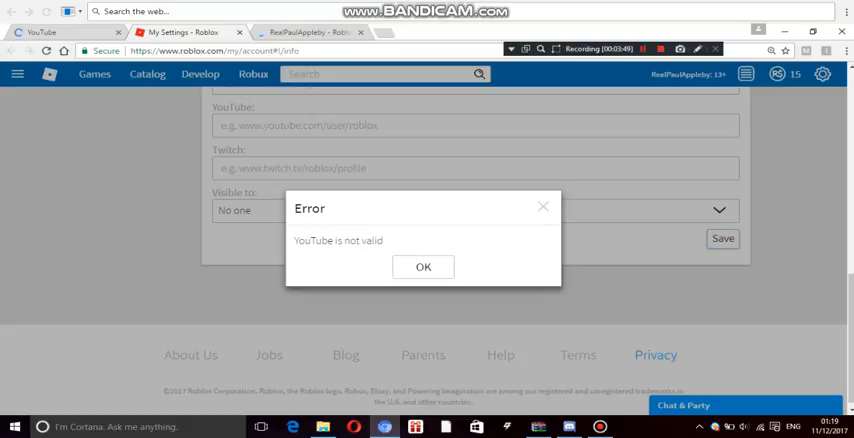
pyautogui.click(424, 266)
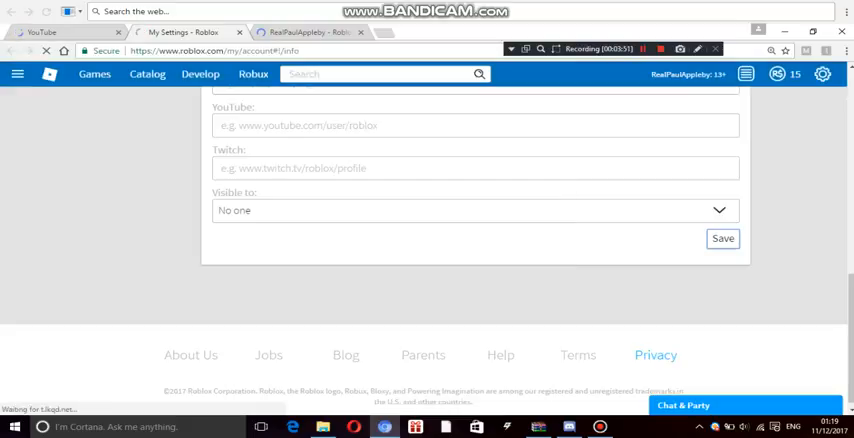
pyautogui.click(474, 124)
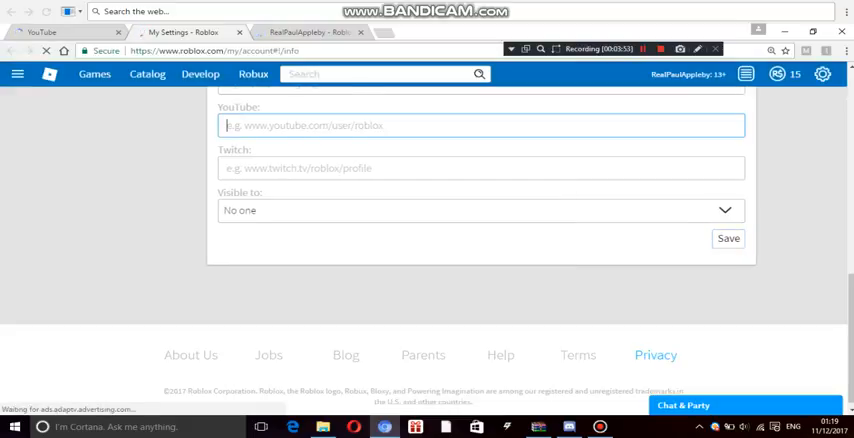
pyautogui.write('https://www.youtube.com/channel/UCUxLlI-OOGuz3qfJWeAtu-Q')
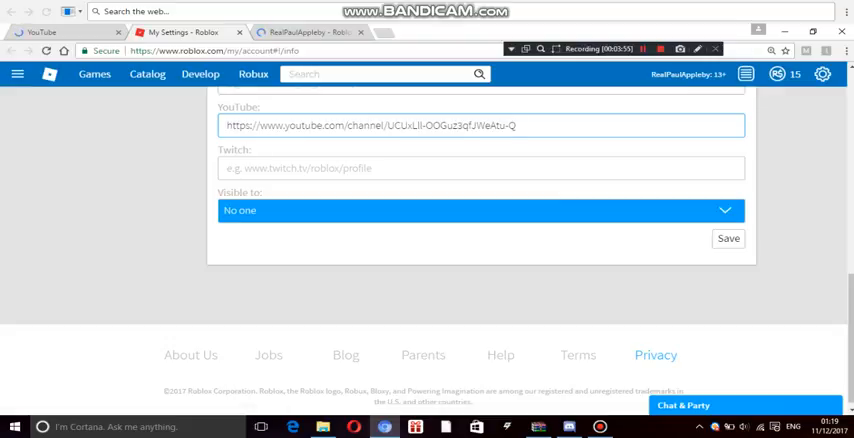
# - Choose who can see the social links from the 'Visible to' options
pyautogui.click(480, 210)
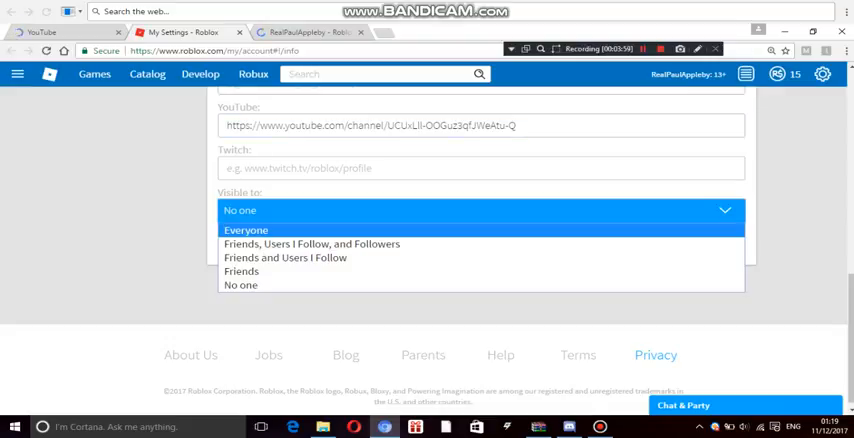
pyautogui.click(246, 230)
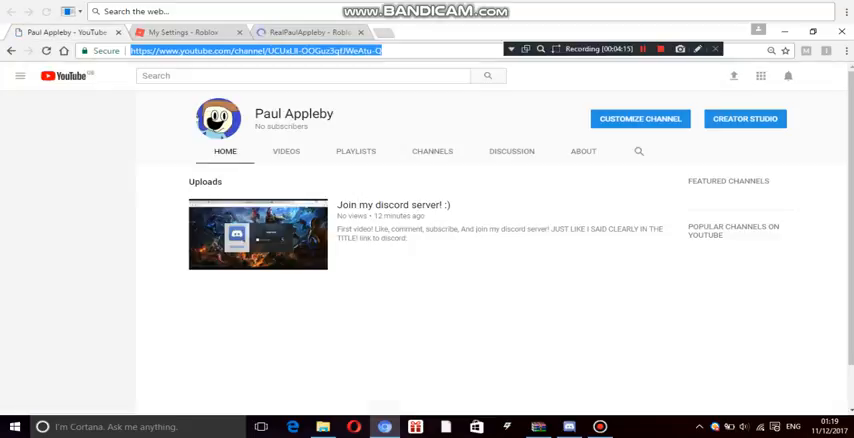
# - Save the social networks with the YouTube link visible to Everyone and confirm the success message
pyautogui.click(20, 76)
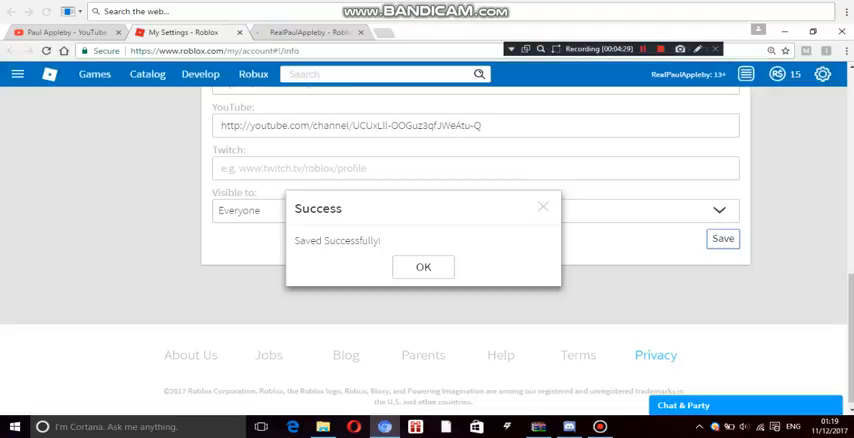
pyautogui.click(424, 266)
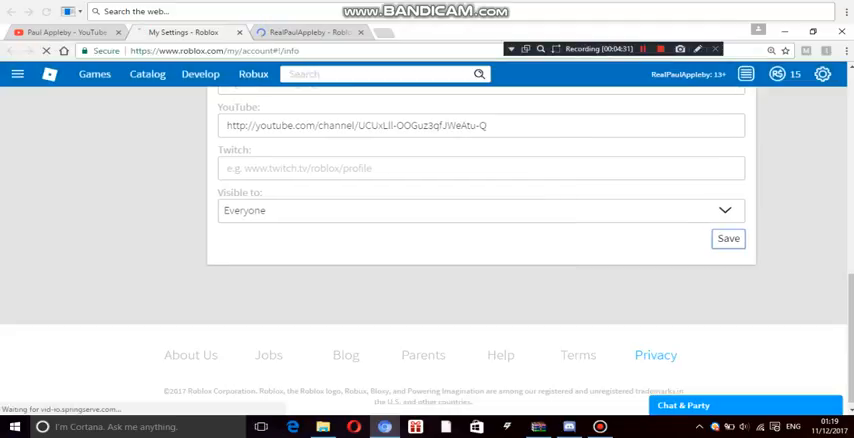
pyautogui.scroll(3)
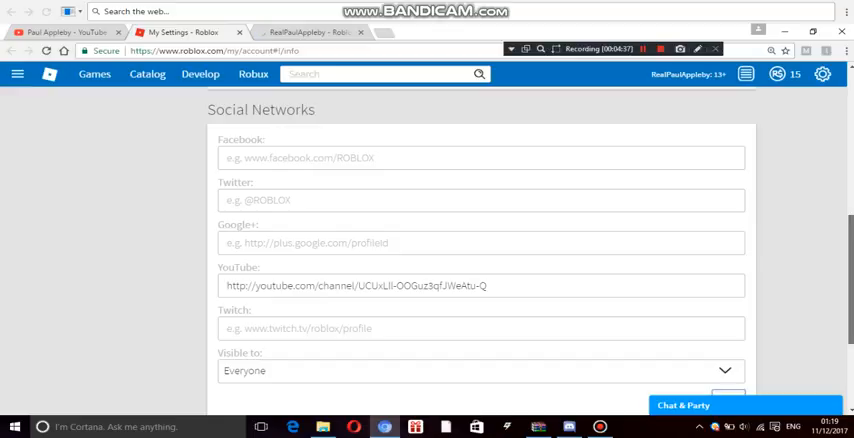
# - Write 'SUBSCRIBE TO MY CHANNEL' in the Personal description box
pyautogui.scroll(3)
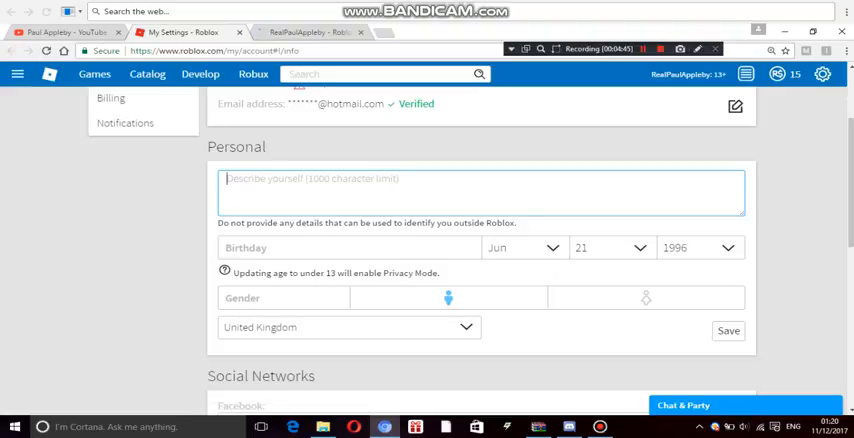
pyautogui.write('SUBSCR')
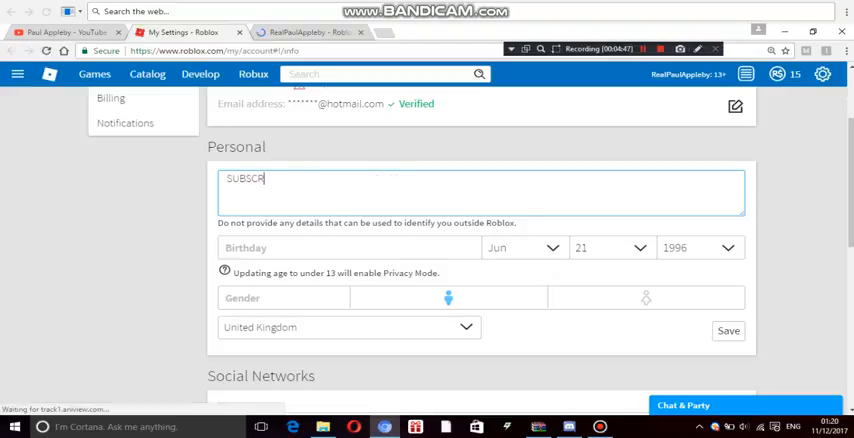
pyautogui.write('IBE TO M')
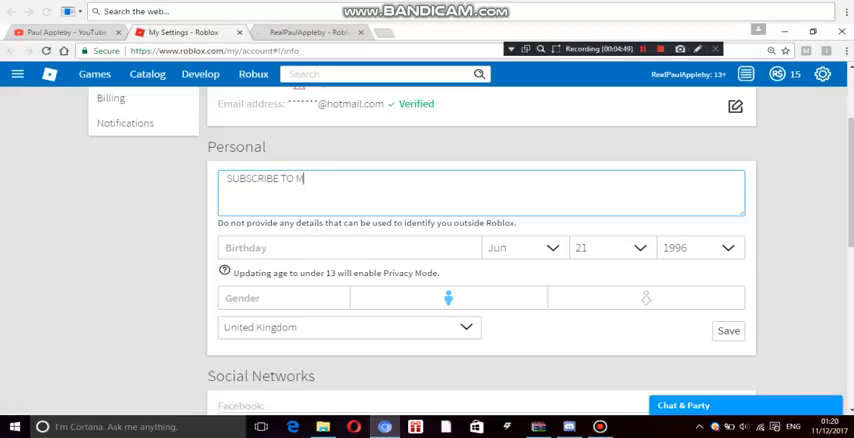
pyautogui.write('Y CHANNE')
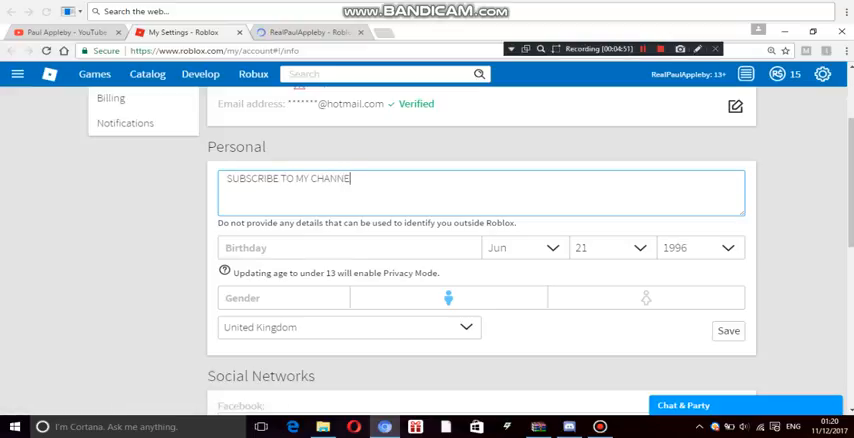
pyautogui.write('L!')
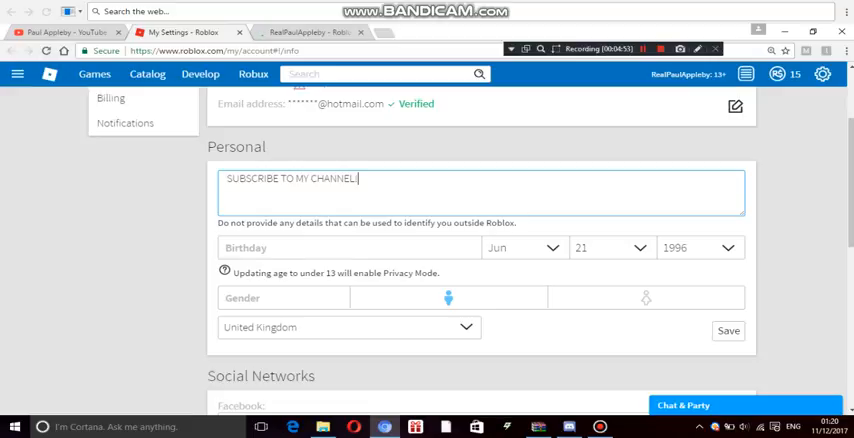
# - Continue the blurb with 'also join my discord server link to it is on my channel'
pyautogui.doubleClick(320, 178)
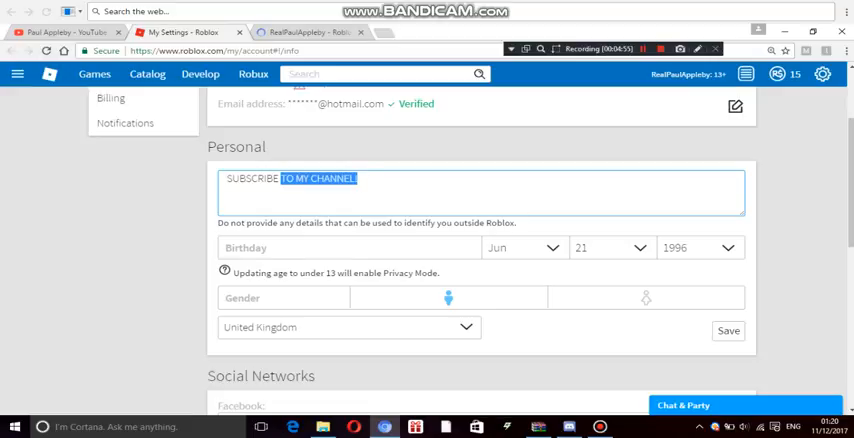
pyautogui.write('a')
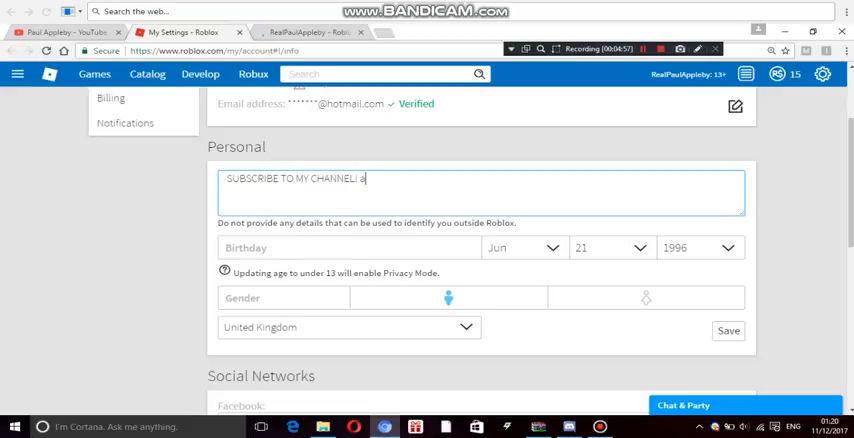
pyautogui.write('lso')
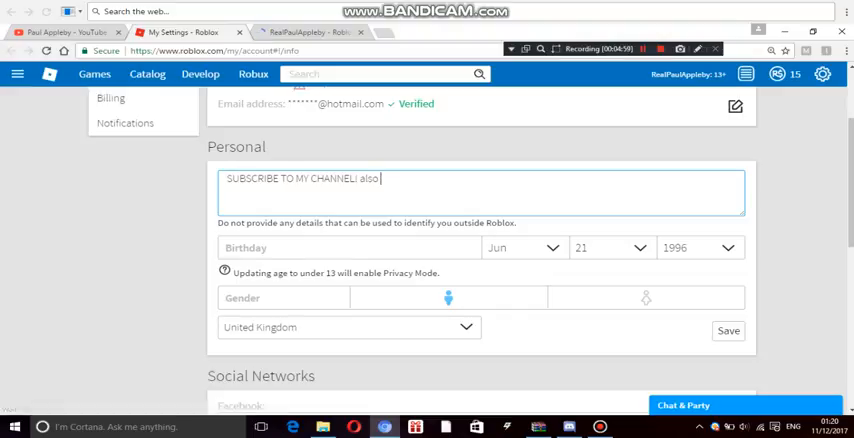
pyautogui.write('join my d')
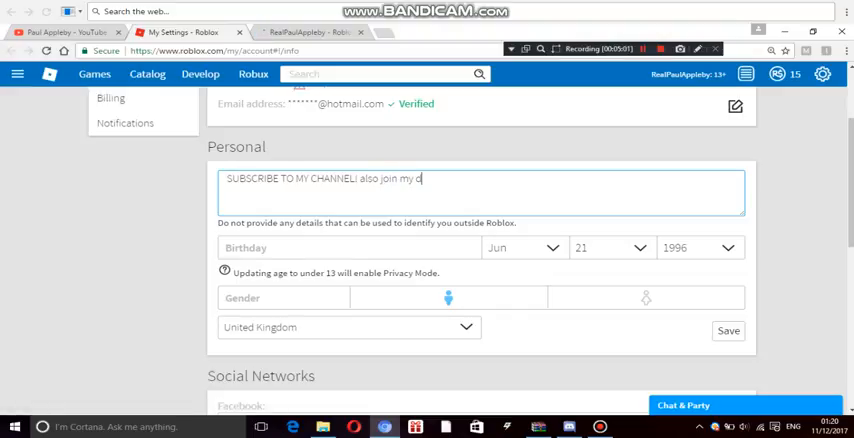
pyautogui.write('iscord')
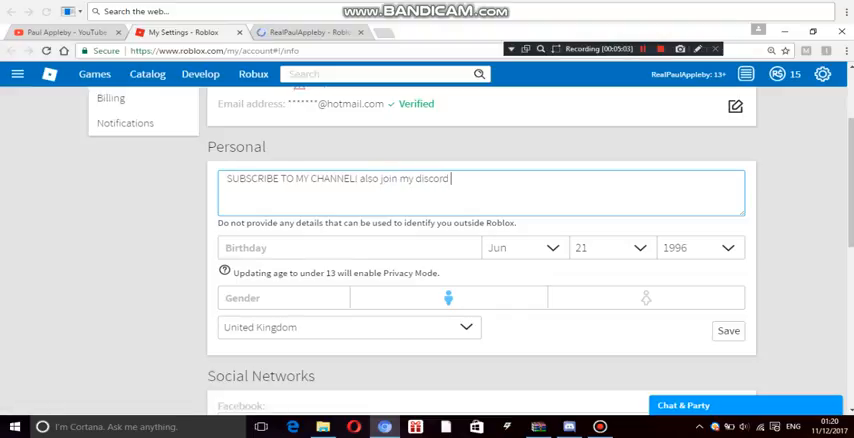
pyautogui.write('server')
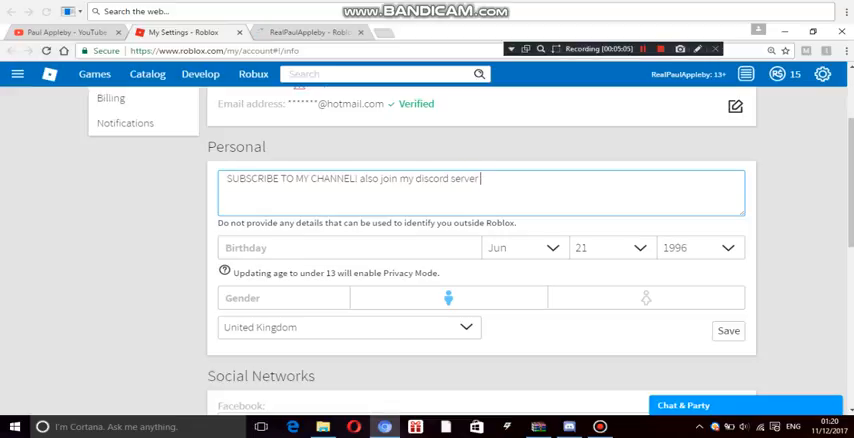
pyautogui.write('link')
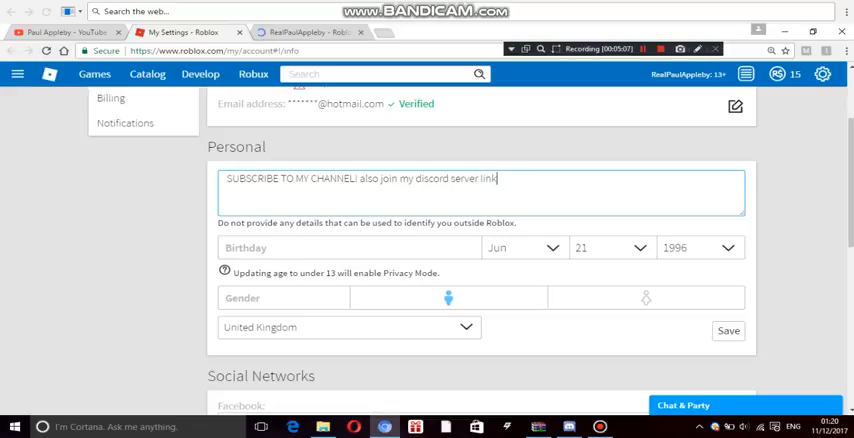
pyautogui.write('to it is on my channel!!!!!!')
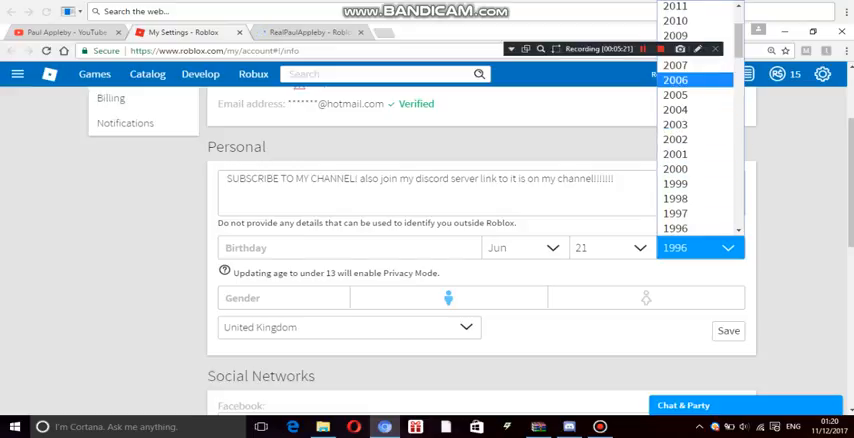
# - Keep birth year 1996, save the Personal section and confirm the success message
pyautogui.click(676, 80)
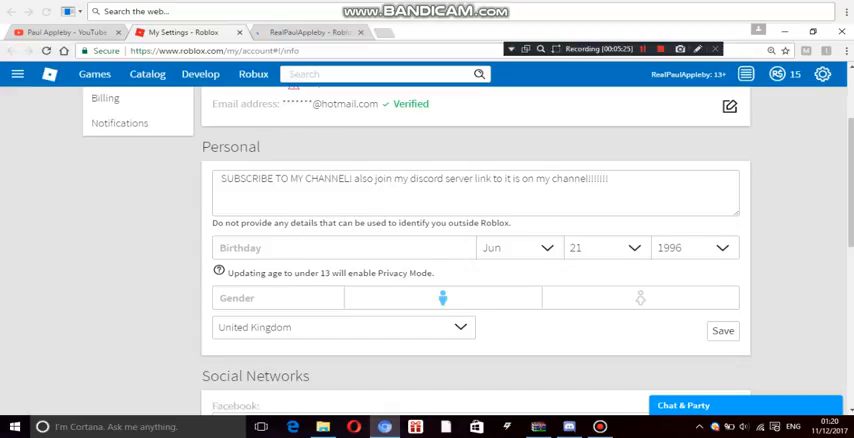
pyautogui.click(600, 248)
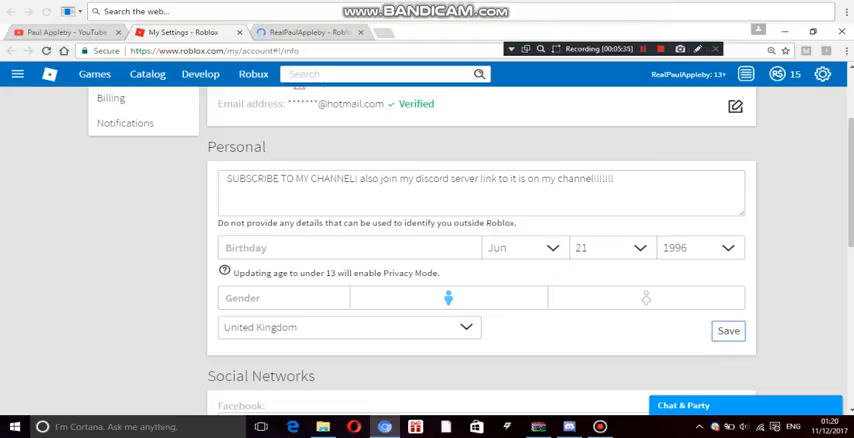
pyautogui.click(728, 330)
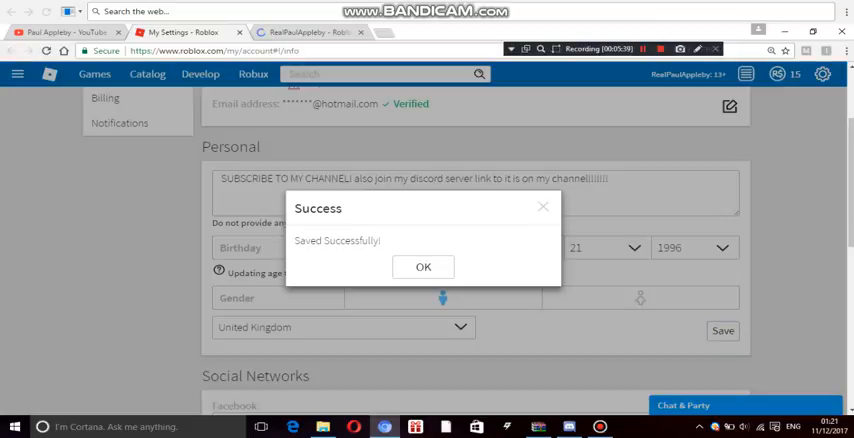
pyautogui.click(424, 266)
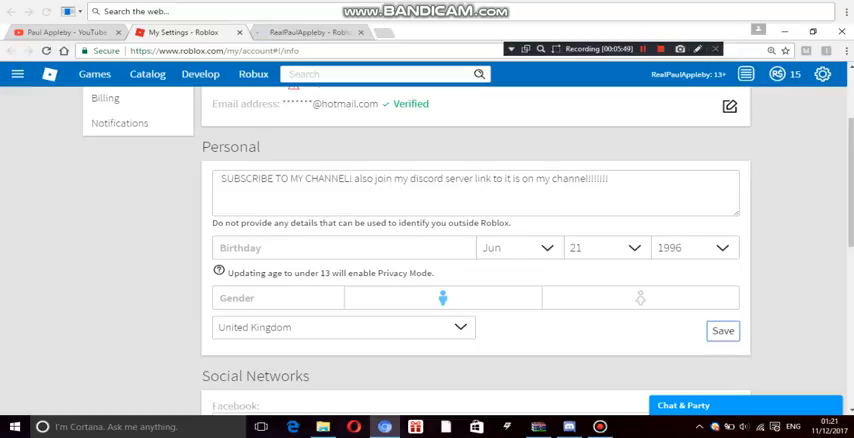
pyautogui.scroll(-3)
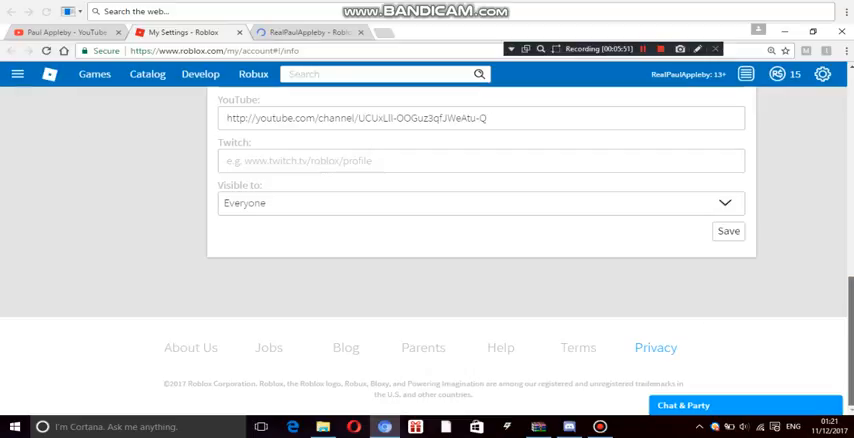
pyautogui.scroll(3)
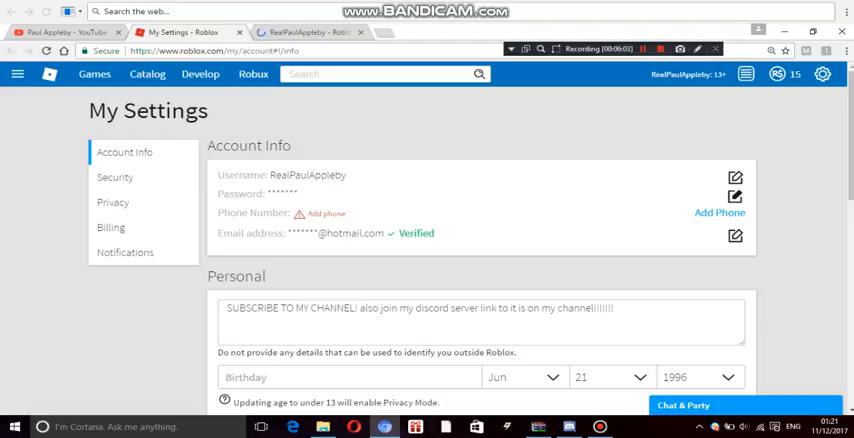
pyautogui.click(736, 196)
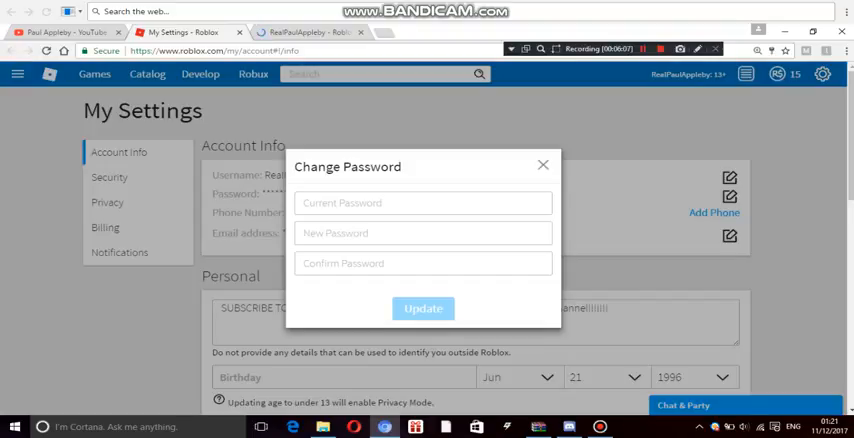
pyautogui.click(544, 164)
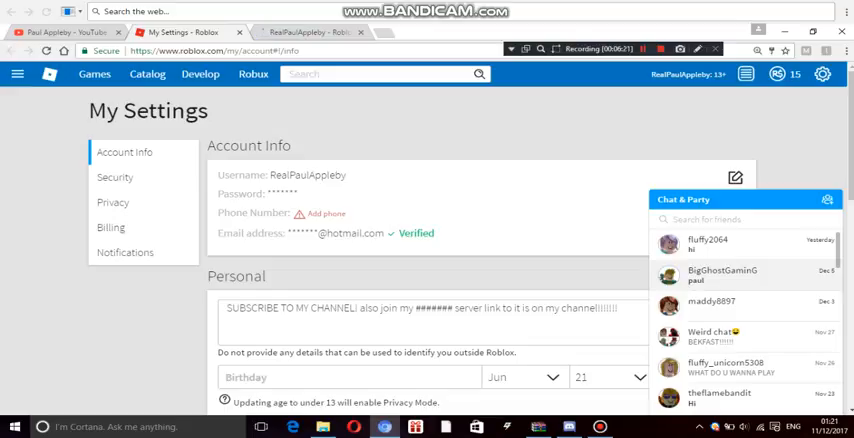
pyautogui.click(722, 276)
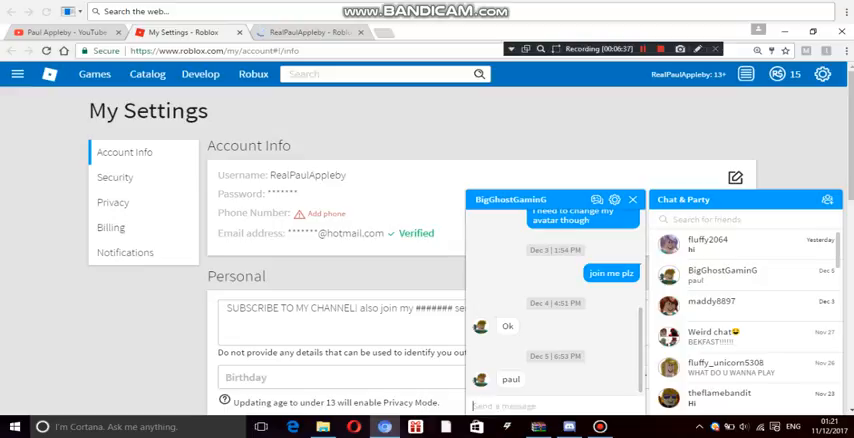
pyautogui.write('I NOW HAVE A')
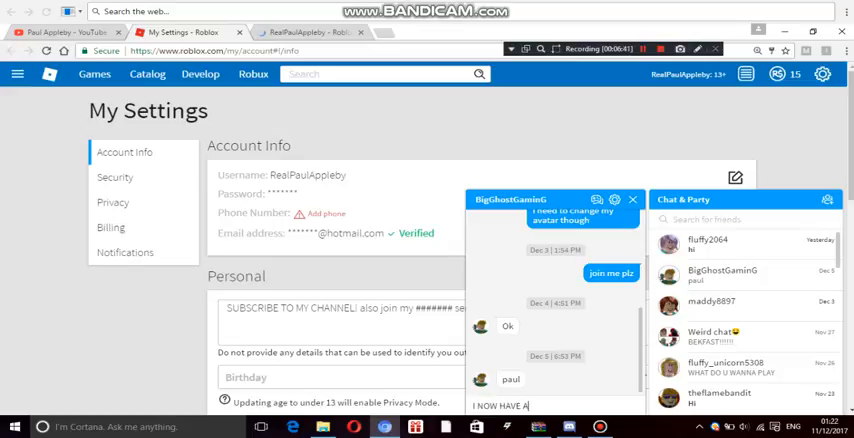
pyautogui.write('CHANNEL')
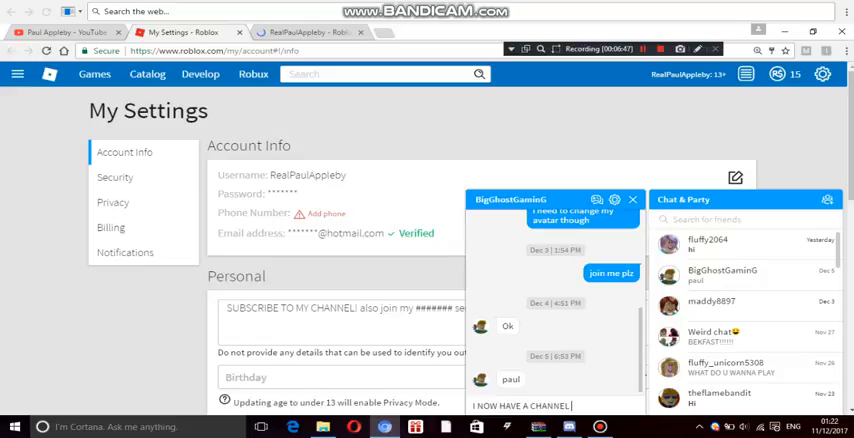
pyautogui.write('ITS ON')
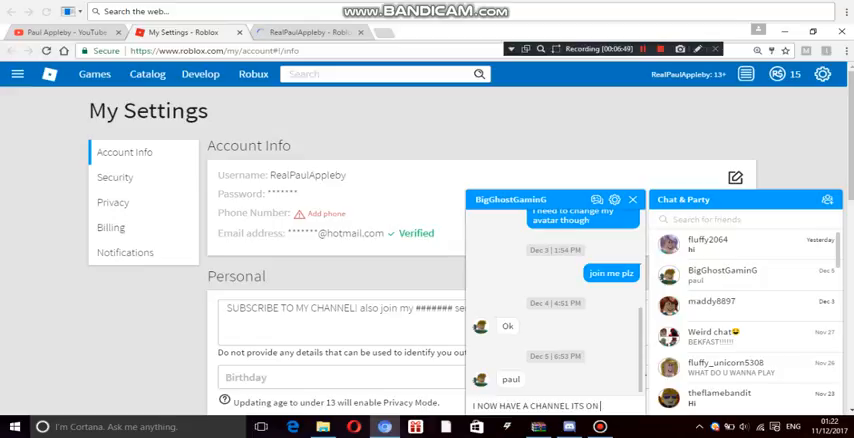
pyautogui.write('MY PR')
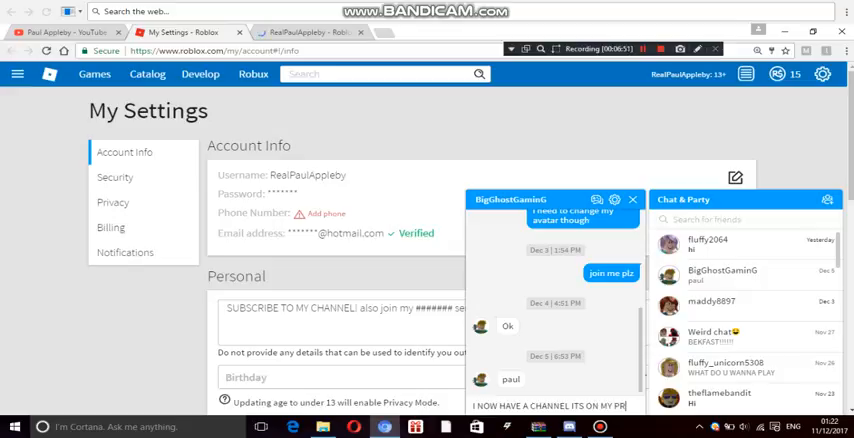